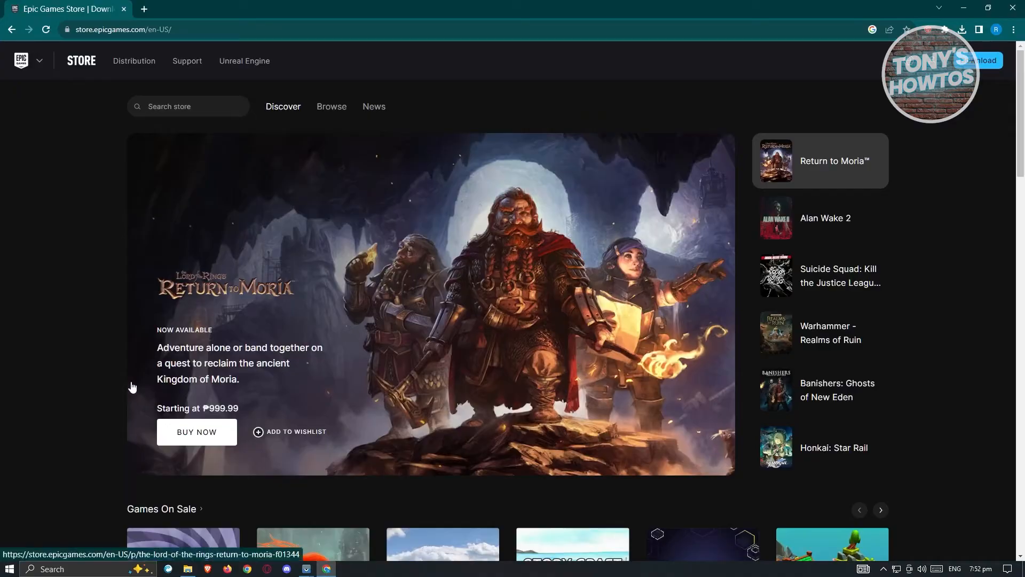
{"action": "mouse_move", "coordinate": [259, 139]}
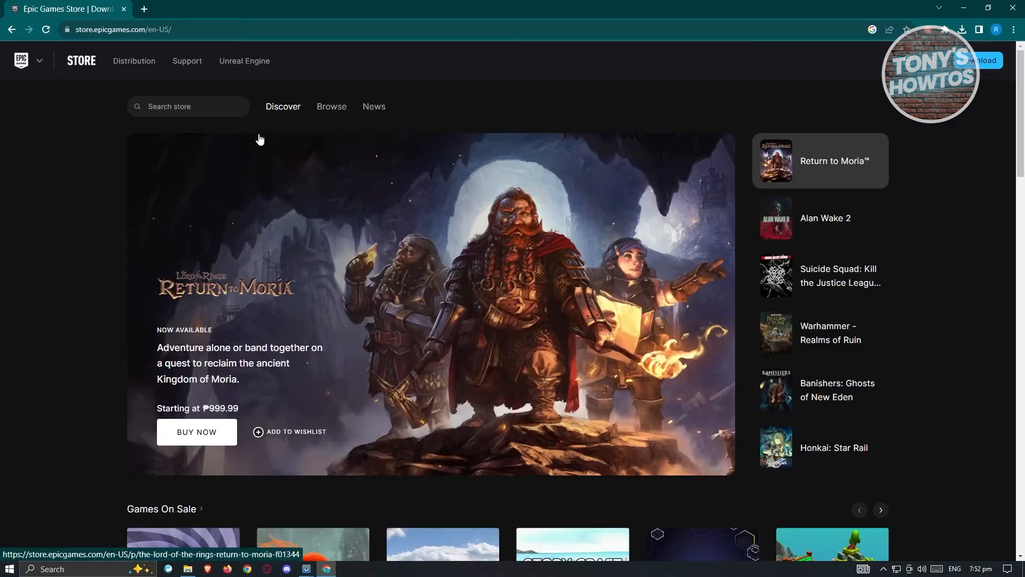
{"action": "mouse_move", "coordinate": [96, 38]}
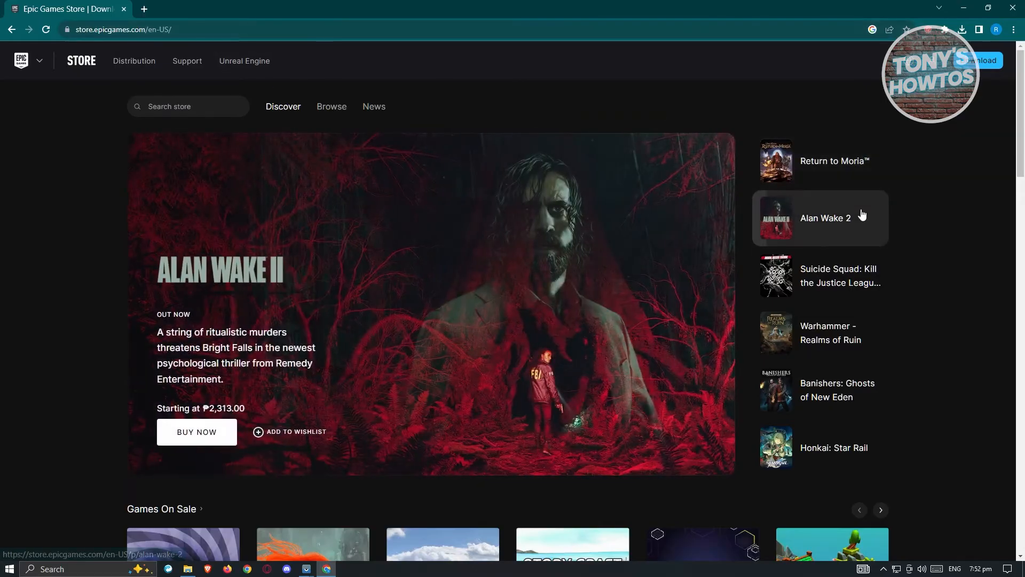
{"action": "mouse_move", "coordinate": [931, 195]}
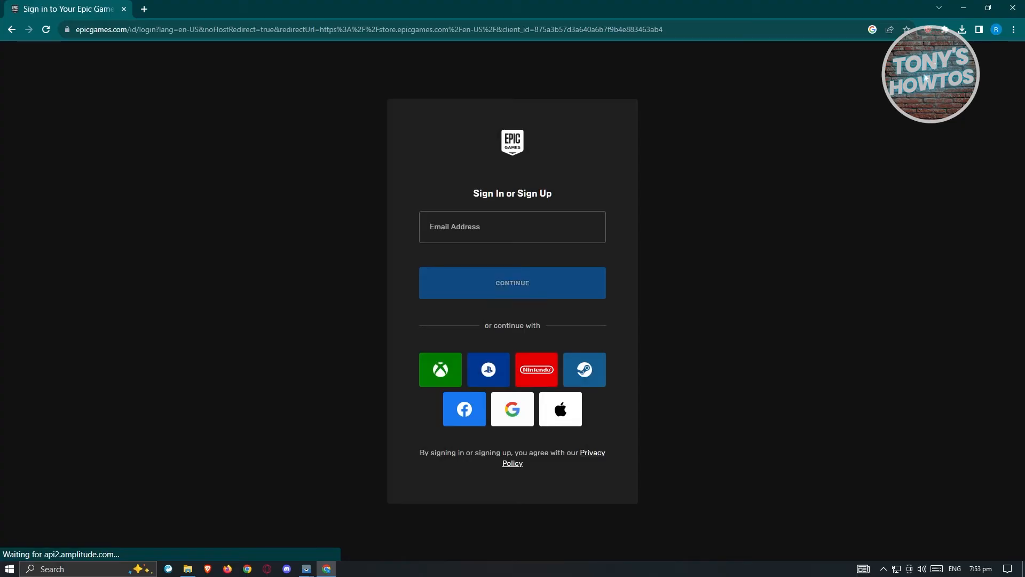
{"action": "mouse_move", "coordinate": [688, 239]}
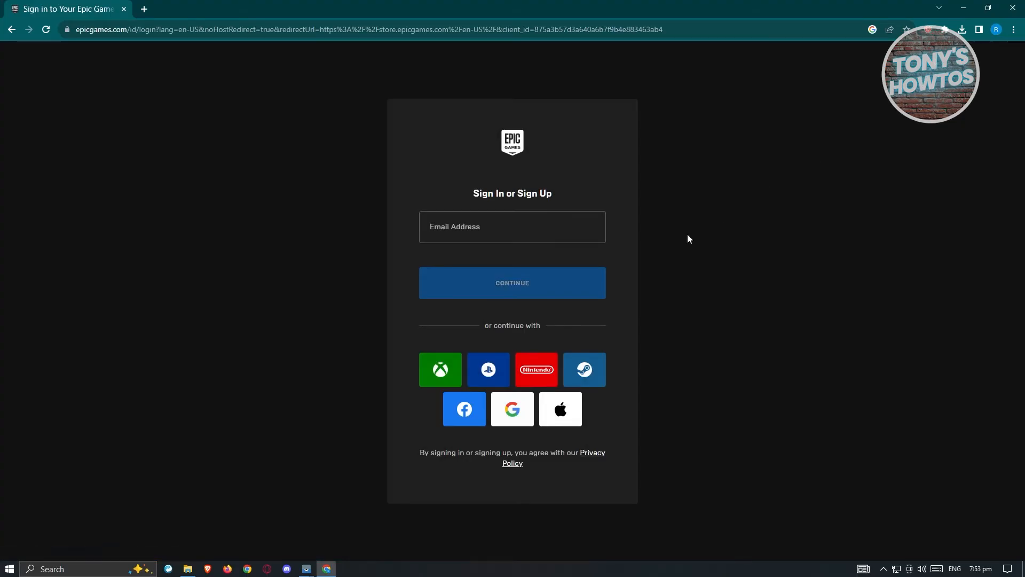
{"action": "mouse_move", "coordinate": [804, 236]}
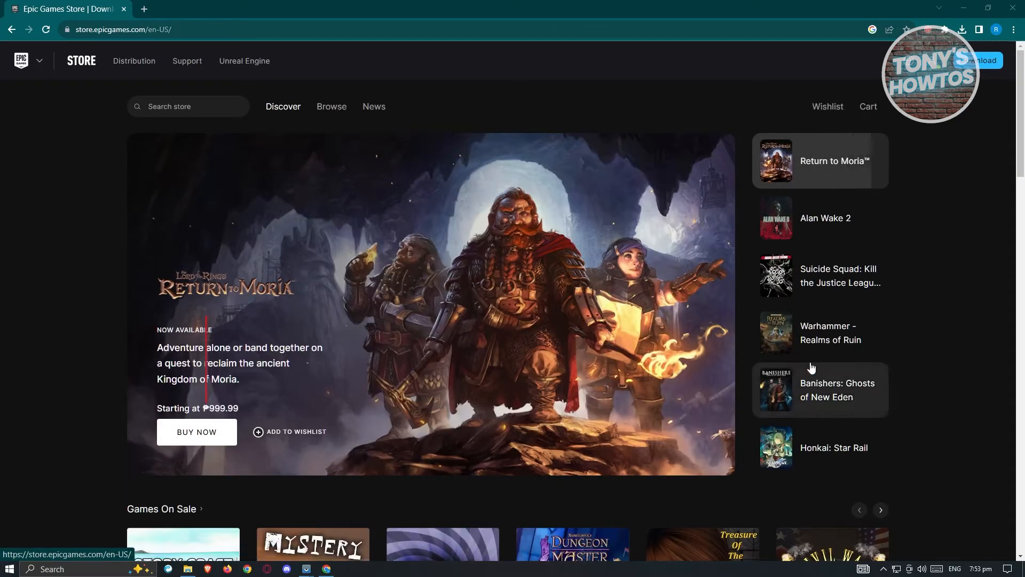
Reach the Account Settings page from the profile avatar menu
{"action": "left_click", "coordinate": [931, 59]}
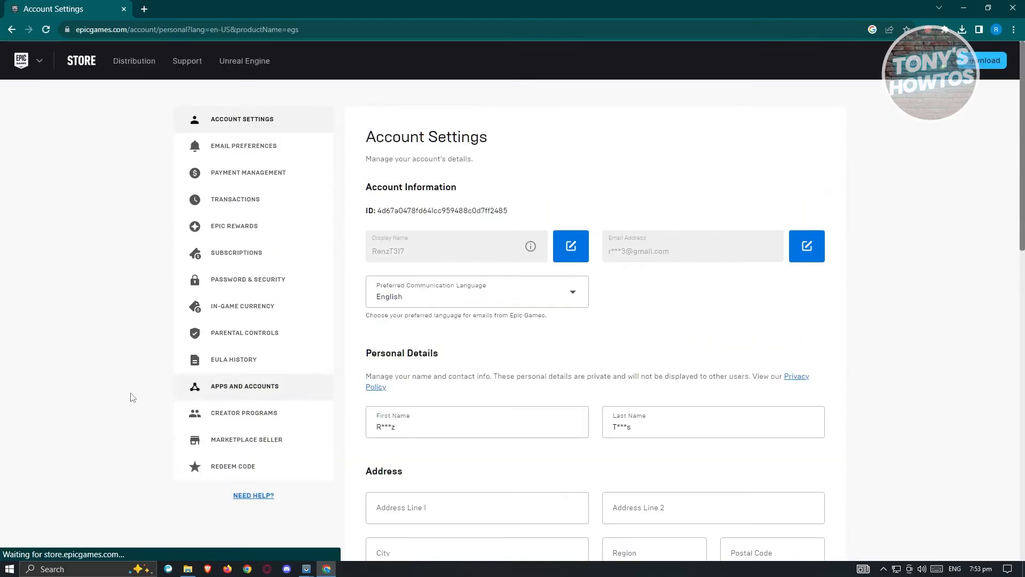
{"action": "mouse_move", "coordinate": [102, 394]}
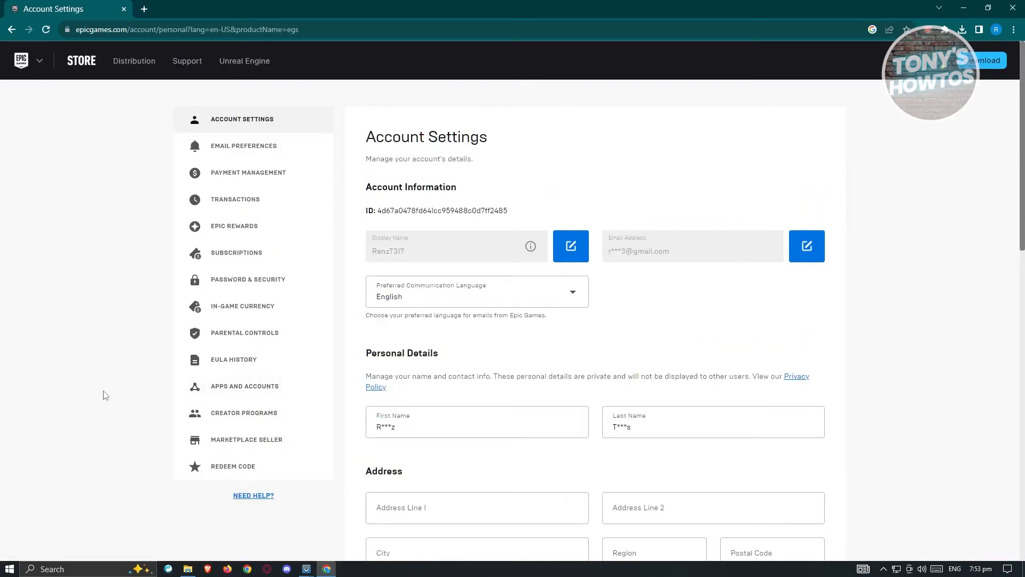
{"action": "mouse_move", "coordinate": [98, 388]}
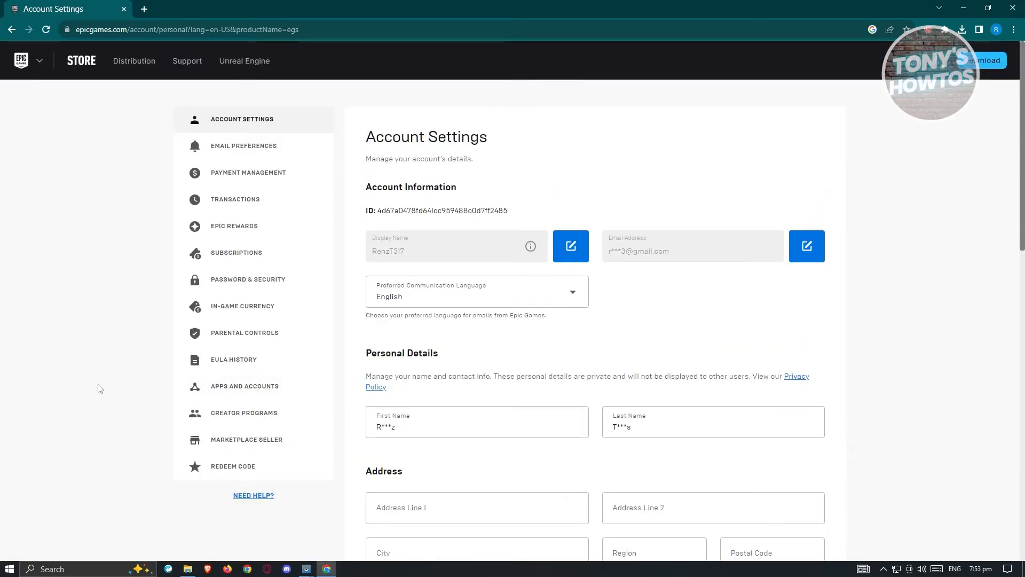
{"action": "mouse_move", "coordinate": [95, 382]}
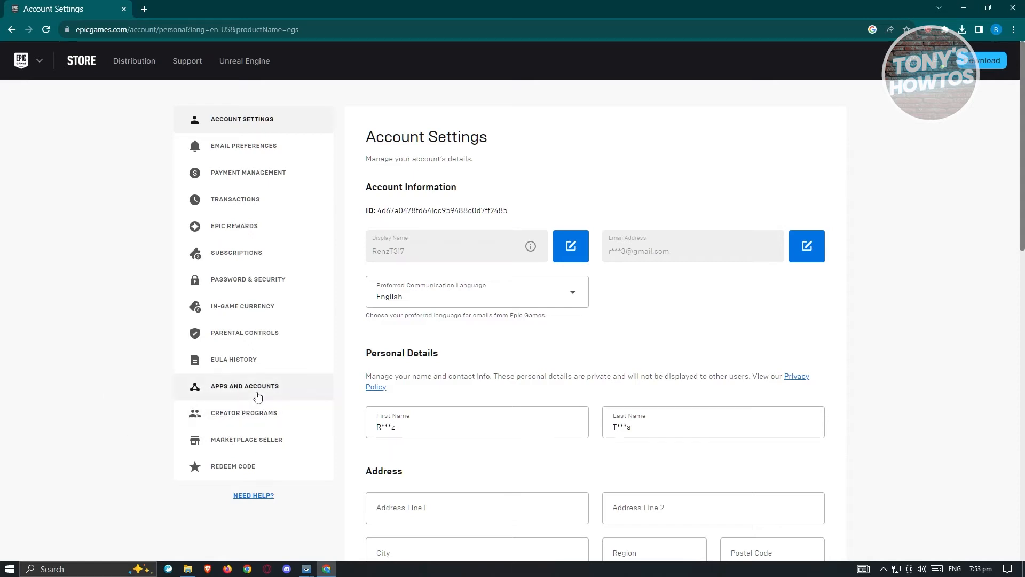
{"action": "mouse_move", "coordinate": [145, 433]}
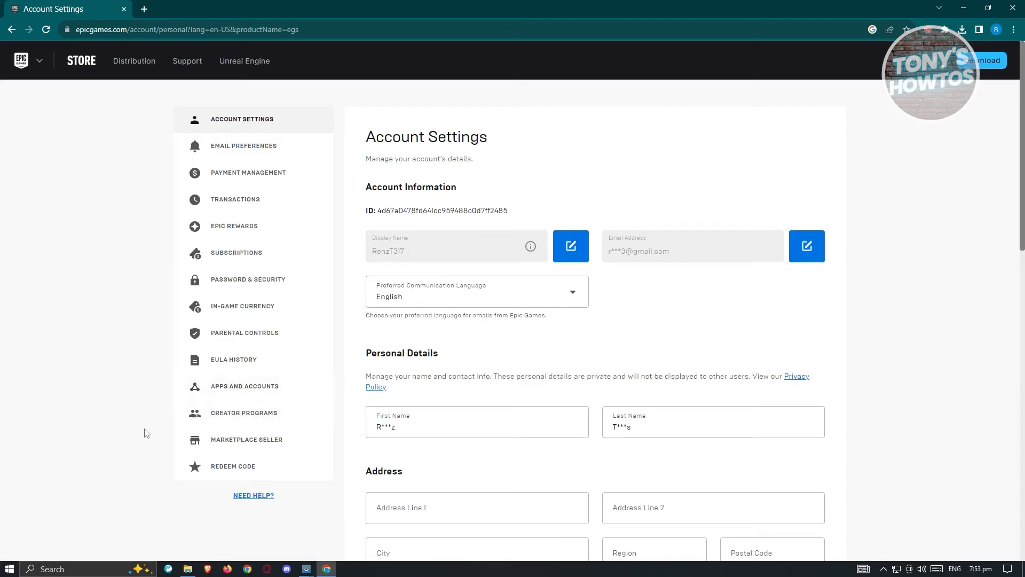
{"action": "mouse_move", "coordinate": [244, 386]}
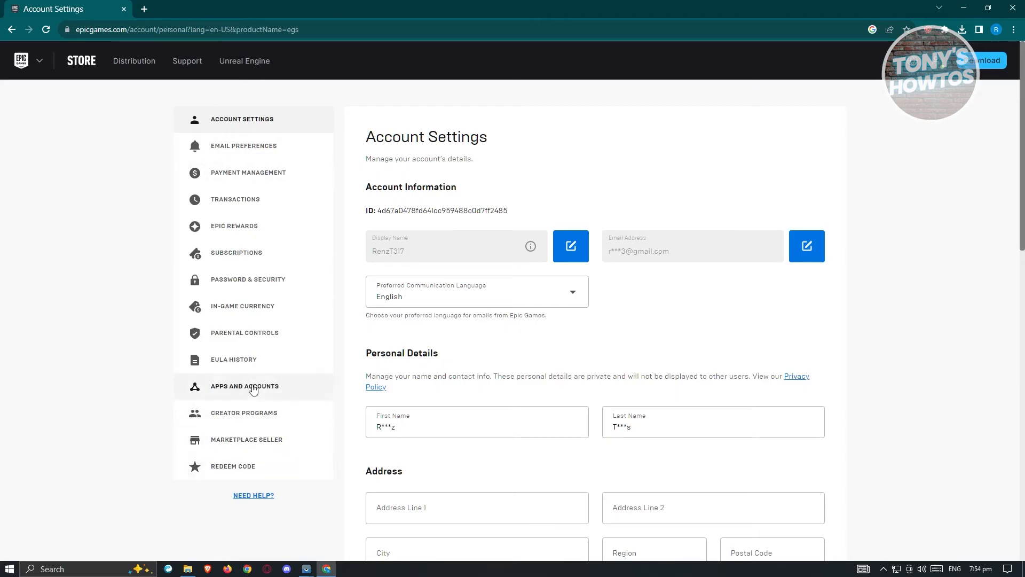
Start the Connect Your Xbox network Account prompt from the Apps and Accounts Xbox card
{"action": "left_click", "coordinate": [244, 386]}
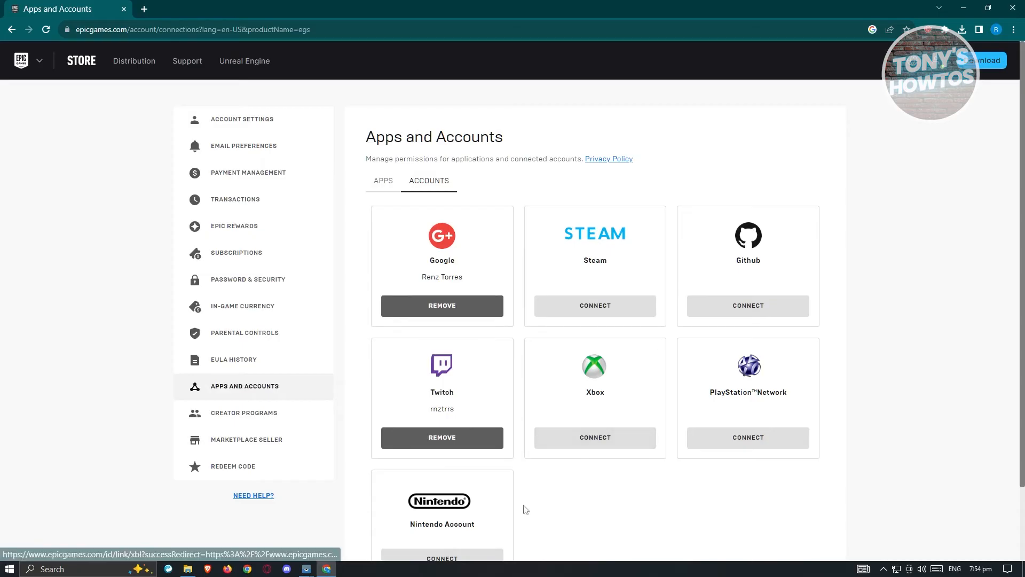
{"action": "left_click", "coordinate": [594, 438]}
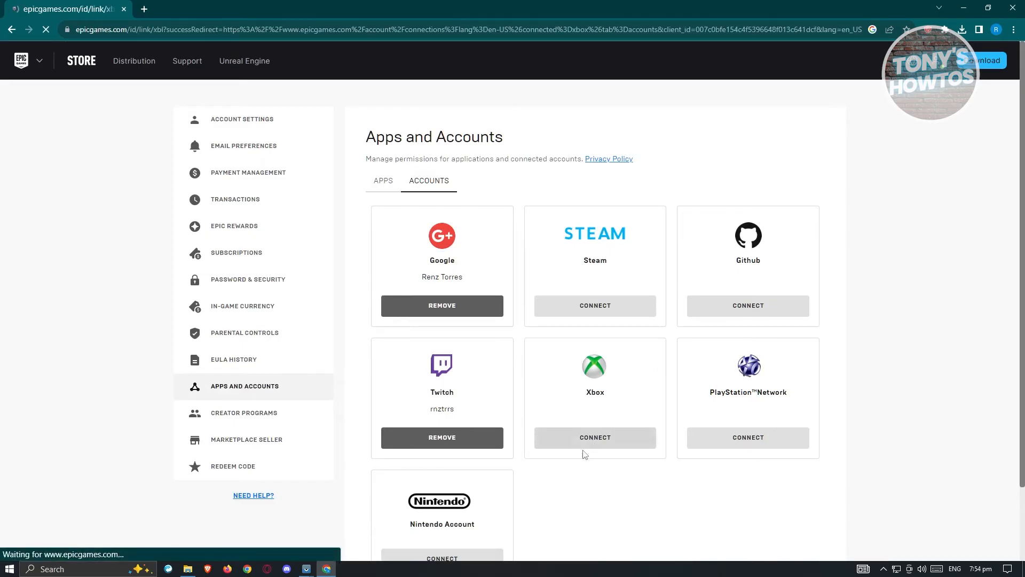
{"action": "mouse_move", "coordinate": [559, 475]}
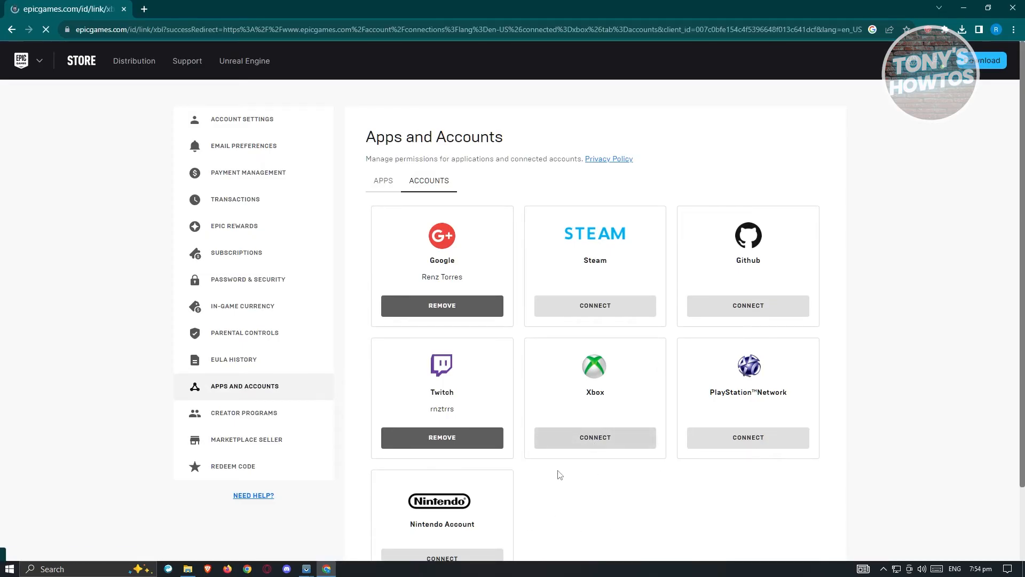
{"action": "left_click", "coordinate": [594, 438]}
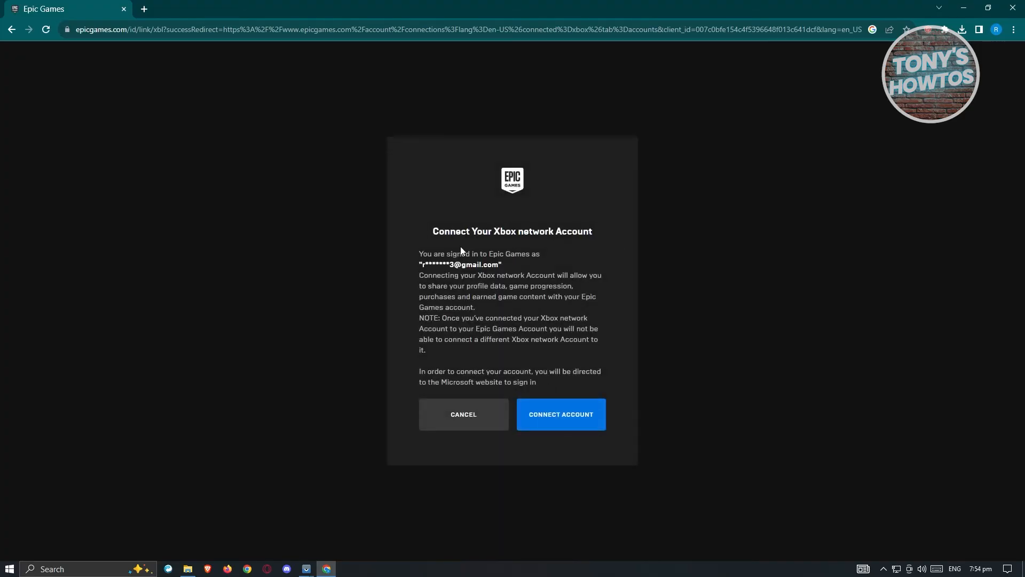
{"action": "mouse_move", "coordinate": [561, 239]}
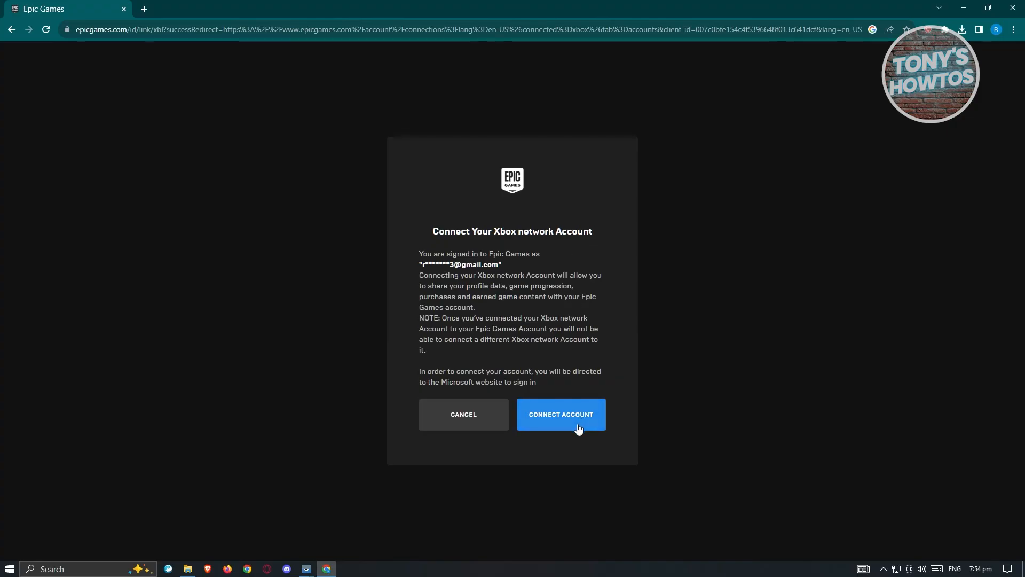
{"action": "mouse_move", "coordinate": [574, 430]}
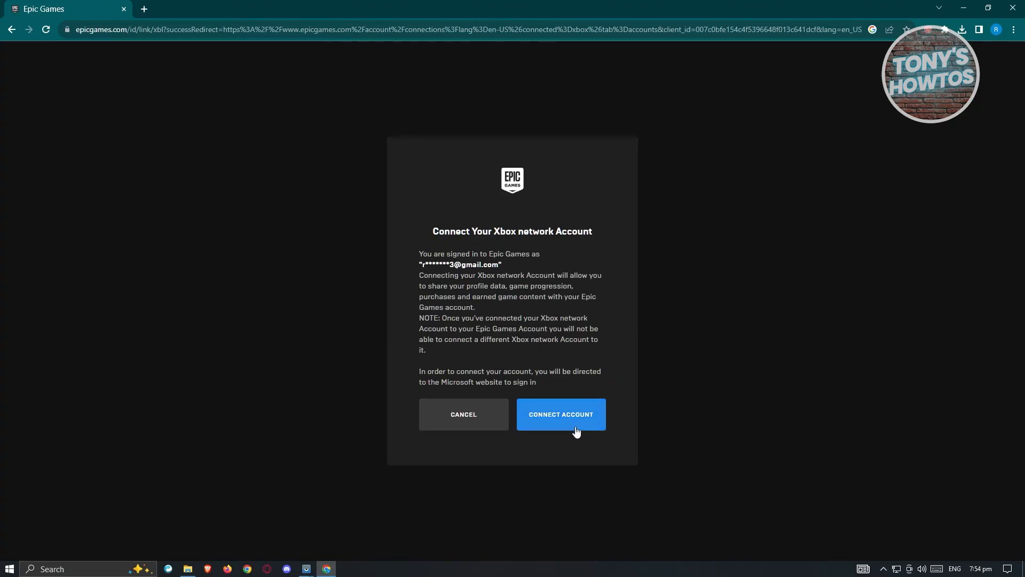